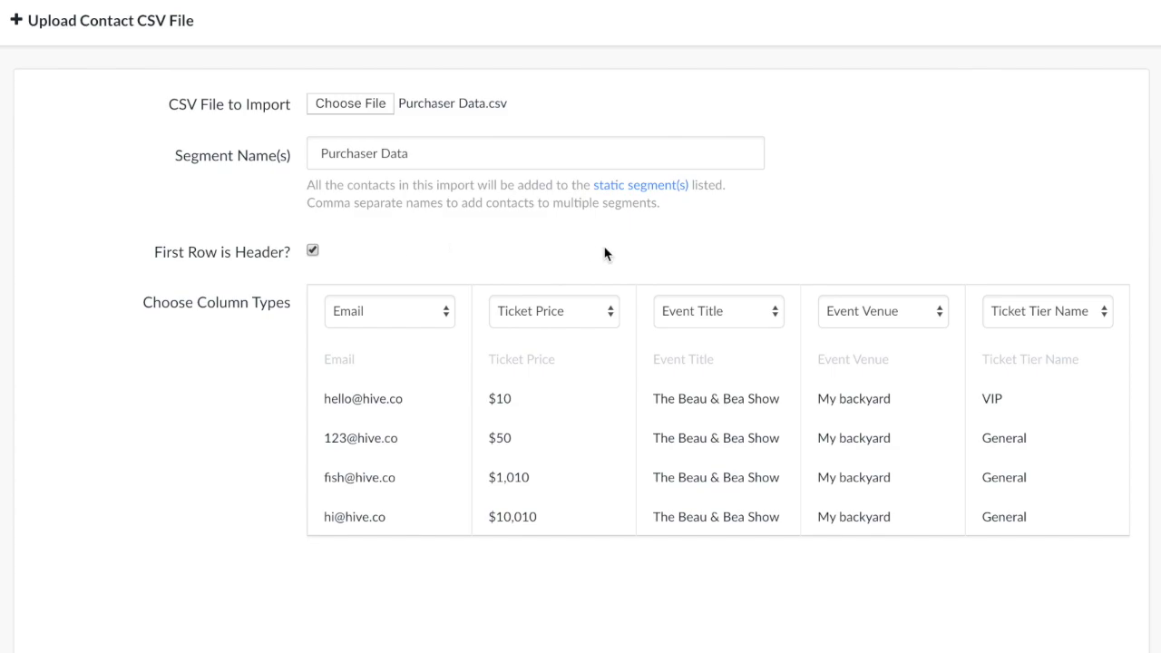
pyautogui.moveTo(1116, 300)
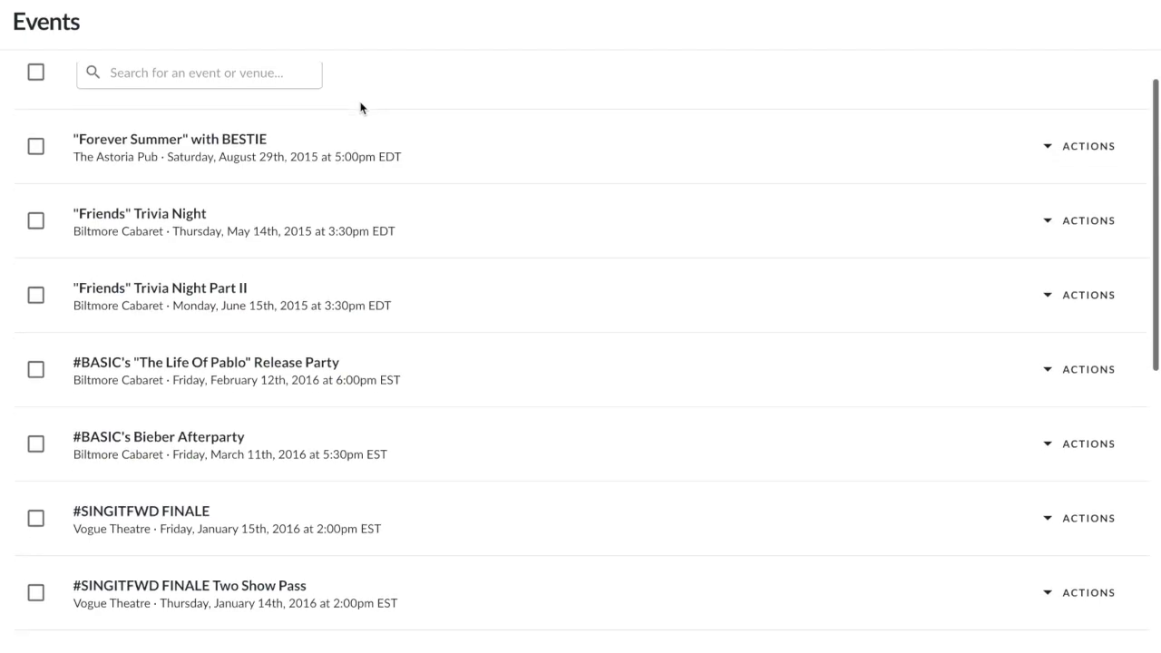
# Step: Search the events for 'All Time Low' and select all three matching shows
pyautogui.scroll(-3)
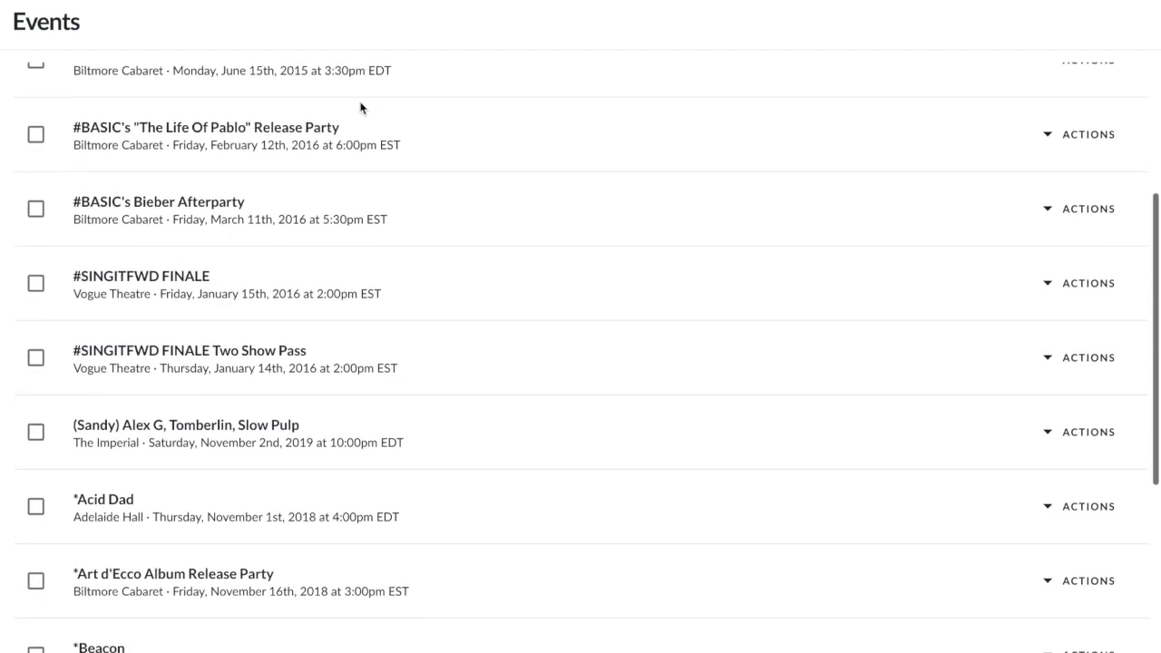
pyautogui.write('biltmo')
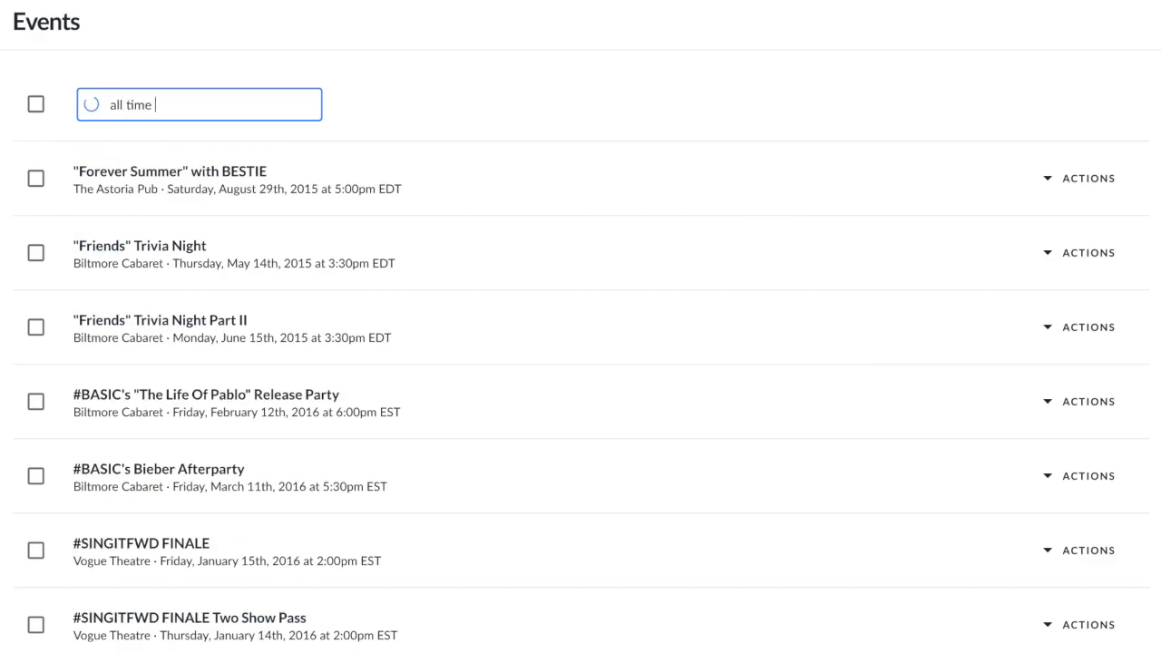
pyautogui.write('low')
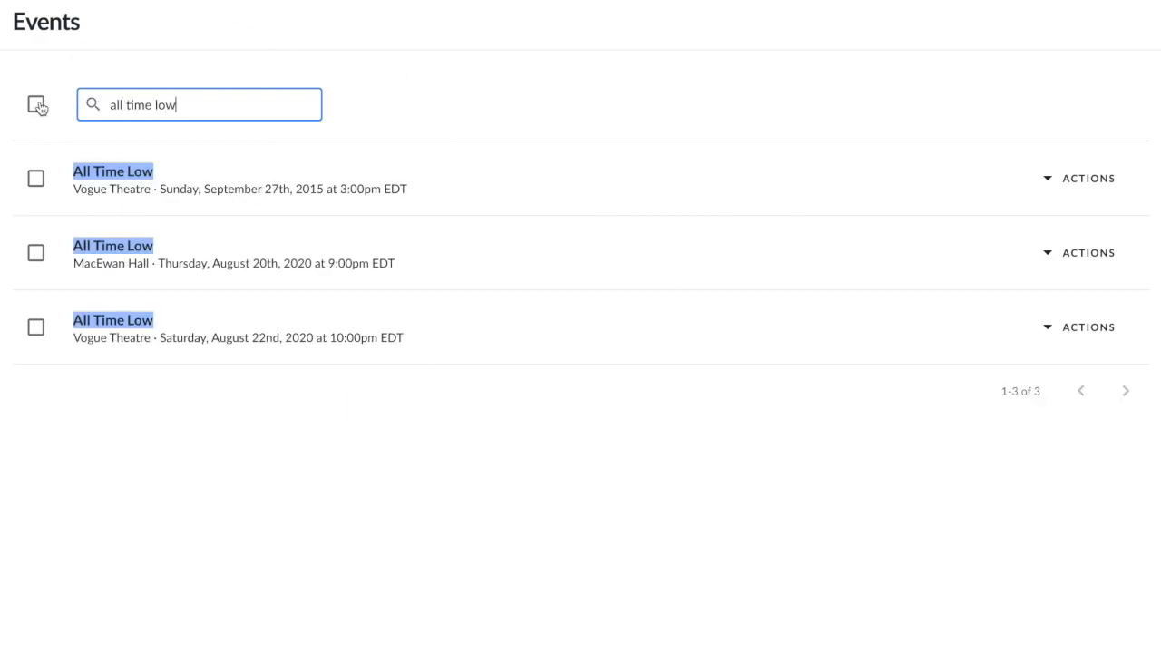
pyautogui.click(36, 104)
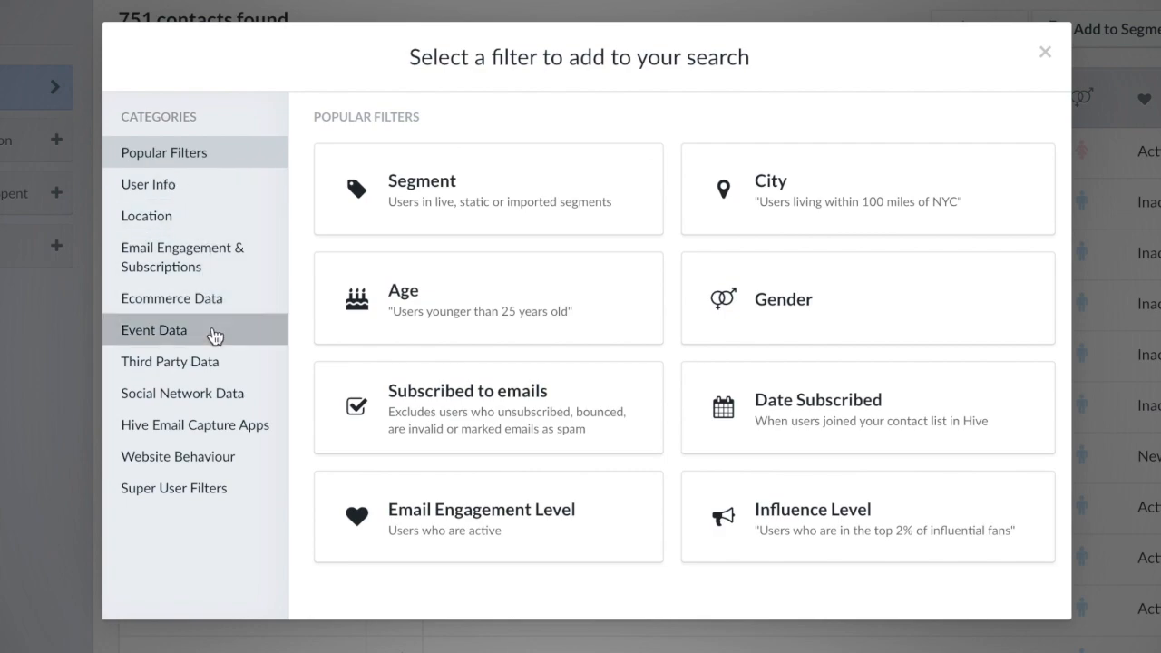
# Step: Filter contacts to ticket buyers for events containing 'All time low', narrowing 751 to 599
pyautogui.click(154, 329)
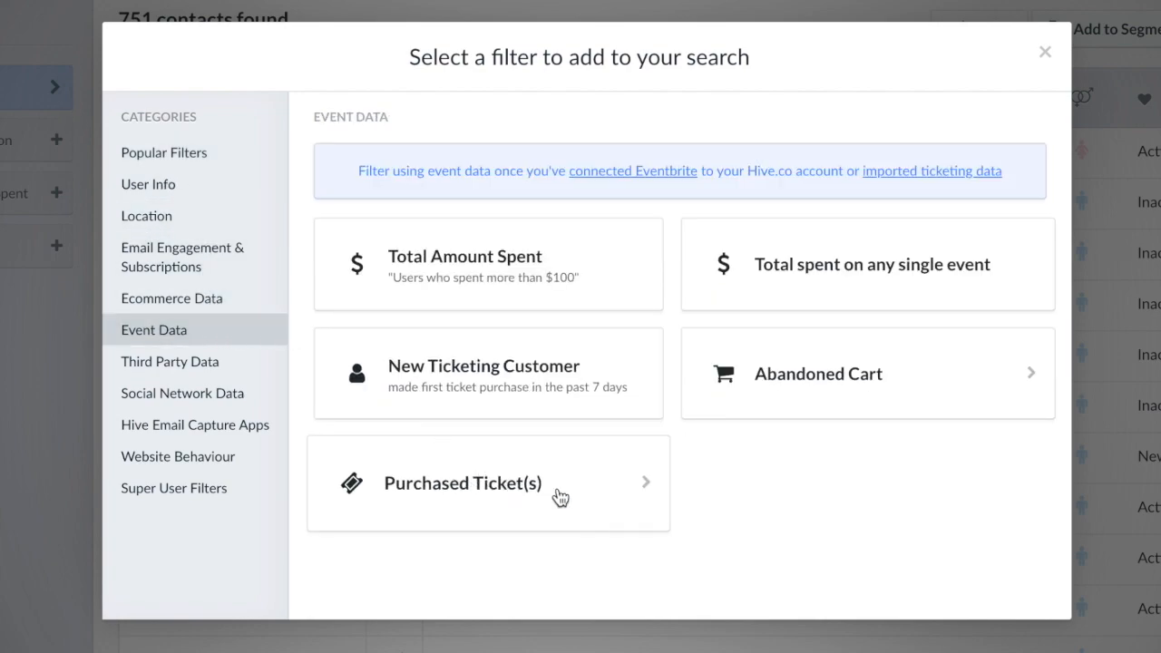
pyautogui.click(462, 483)
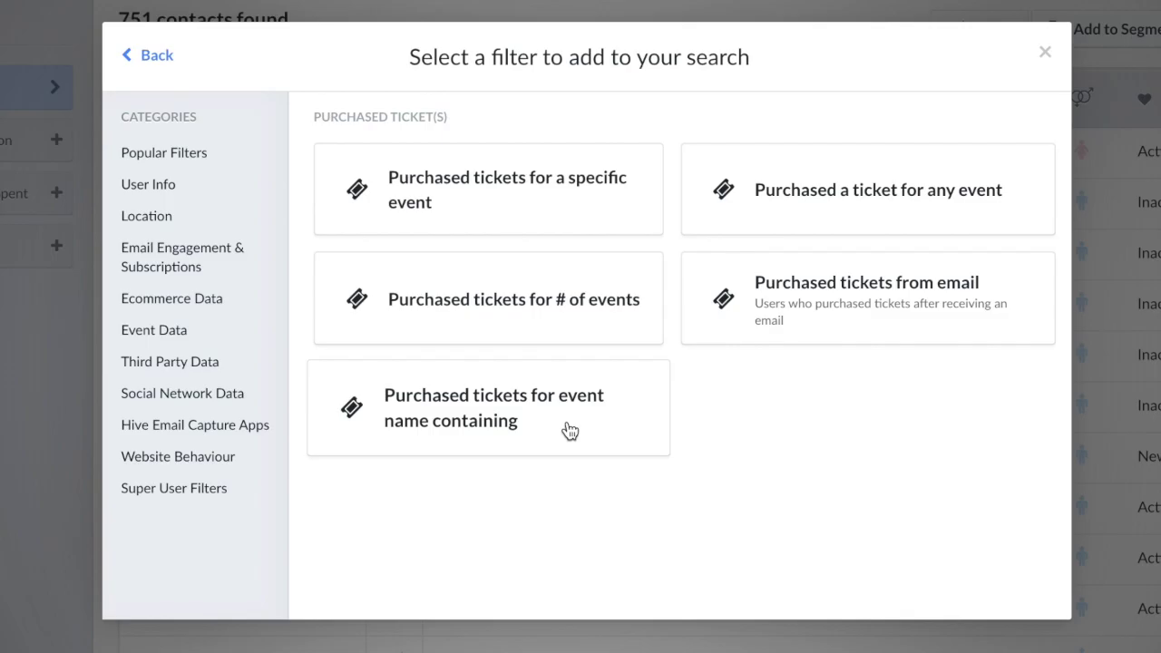
pyautogui.click(492, 407)
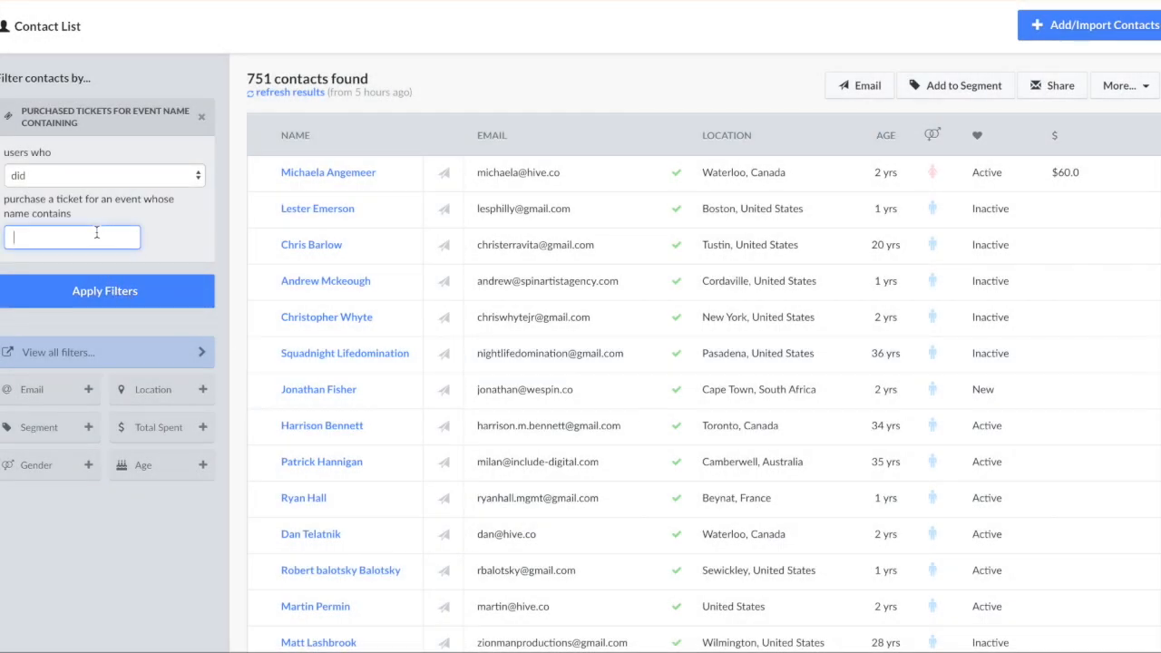
pyautogui.write('All time low')
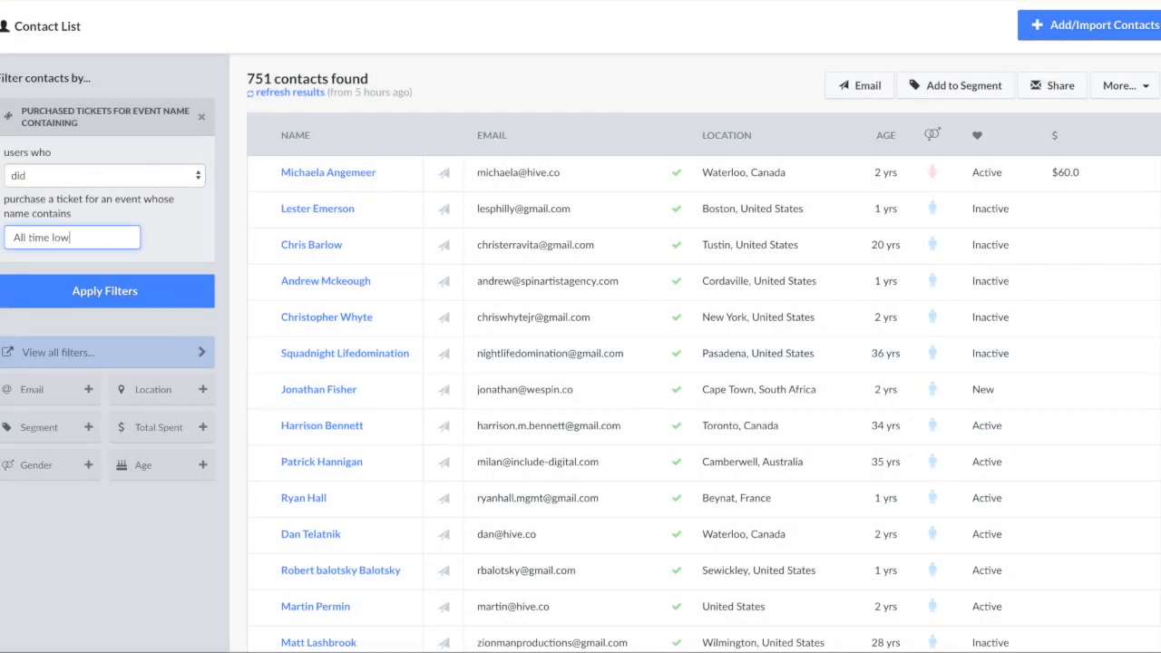
pyautogui.click(105, 290)
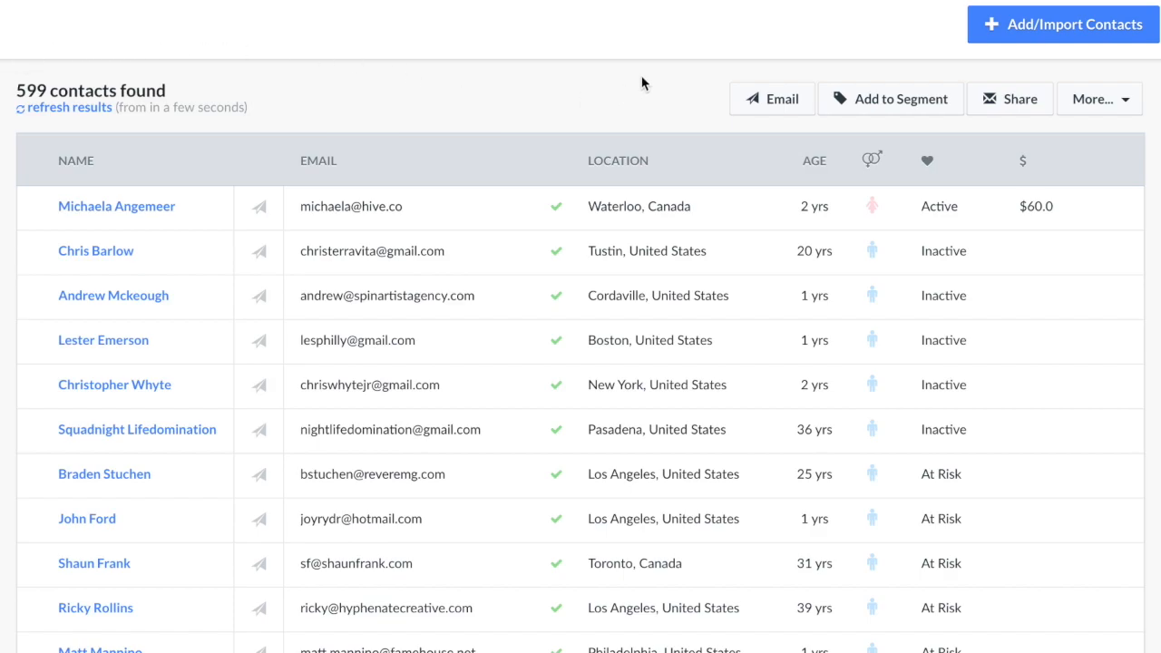
pyautogui.click(891, 98)
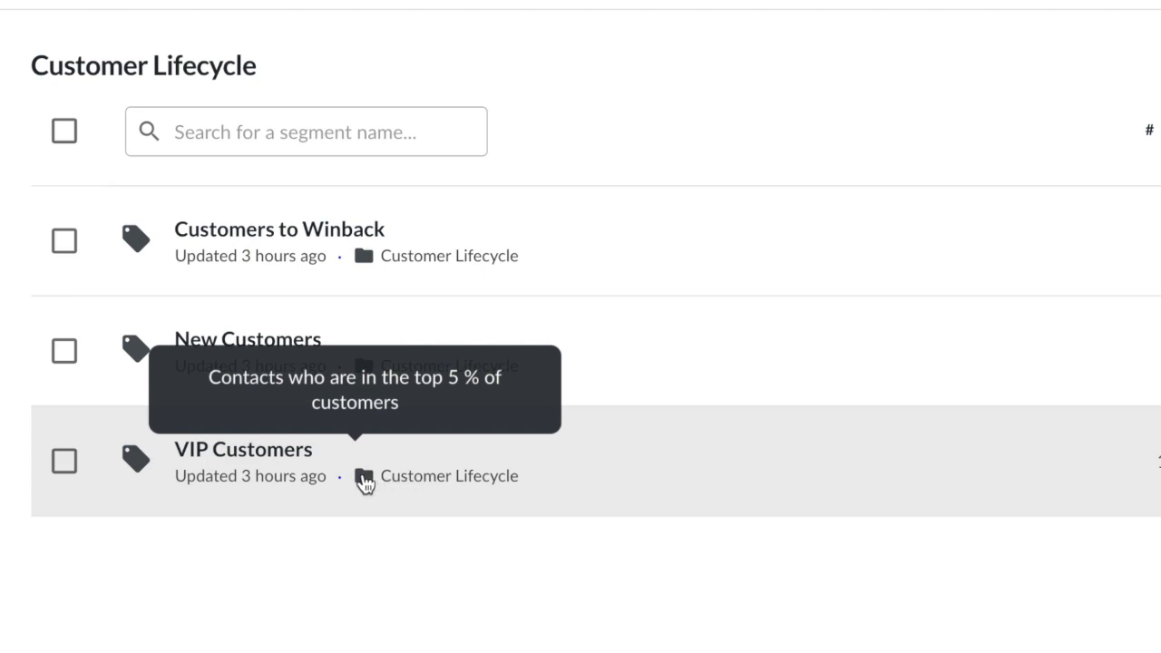
# Step: Open View all filters on the 751-contact list after reviewing Customer Lifecycle segments
pyautogui.click(242, 449)
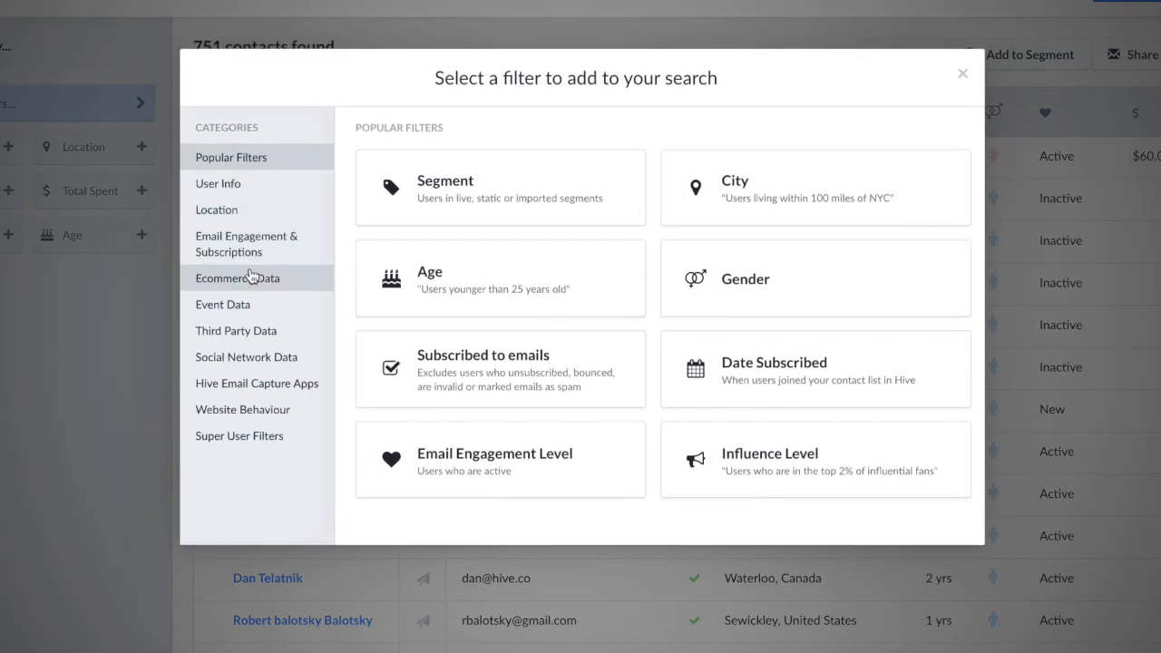
# Step: Show the Event Data filters like Abandoned Cart and New Ticketing Customer
pyautogui.click(222, 304)
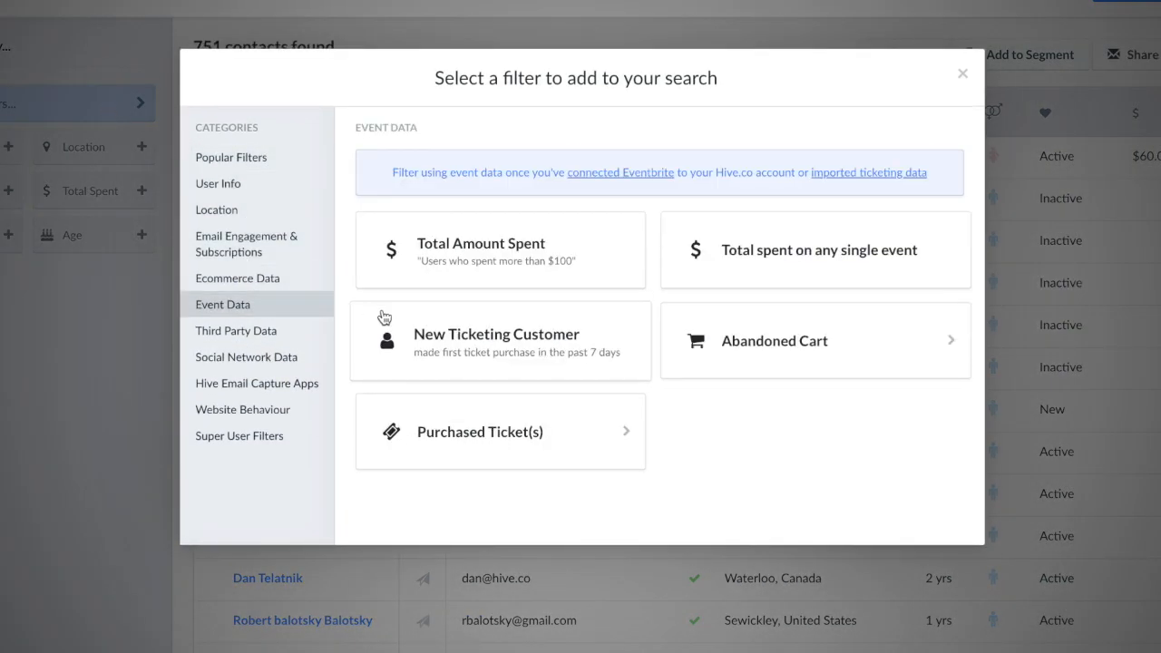
pyautogui.click(963, 73)
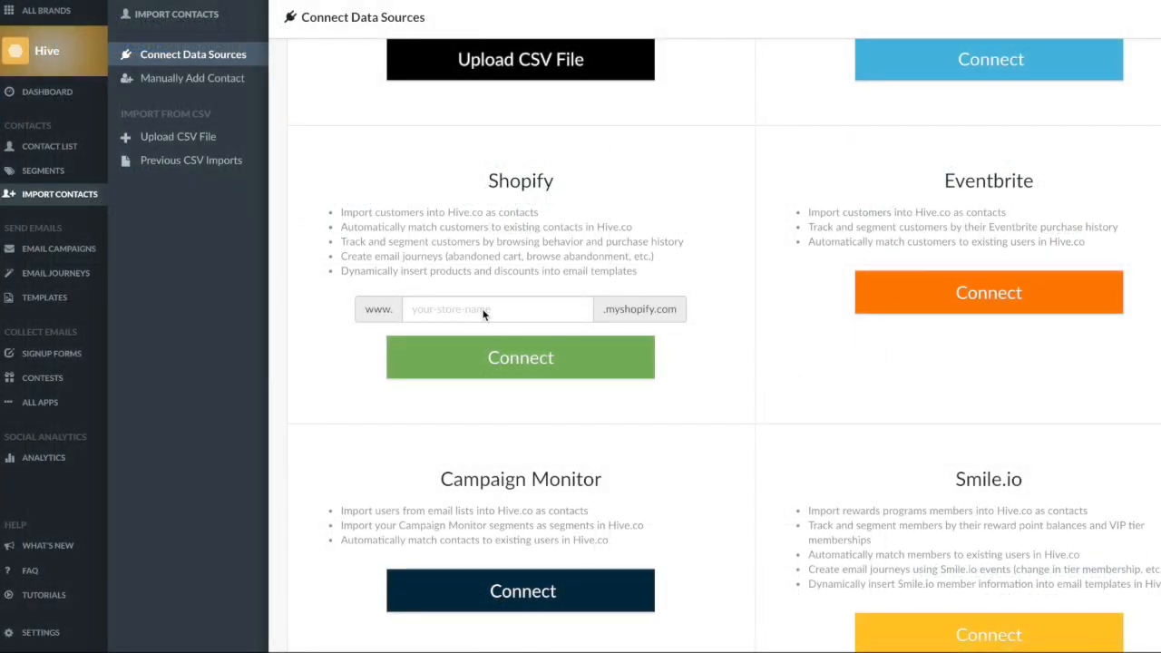
# Step: Enter 'realstore' as the Shopify store name on Connect Data Sources
pyautogui.write('realstore')
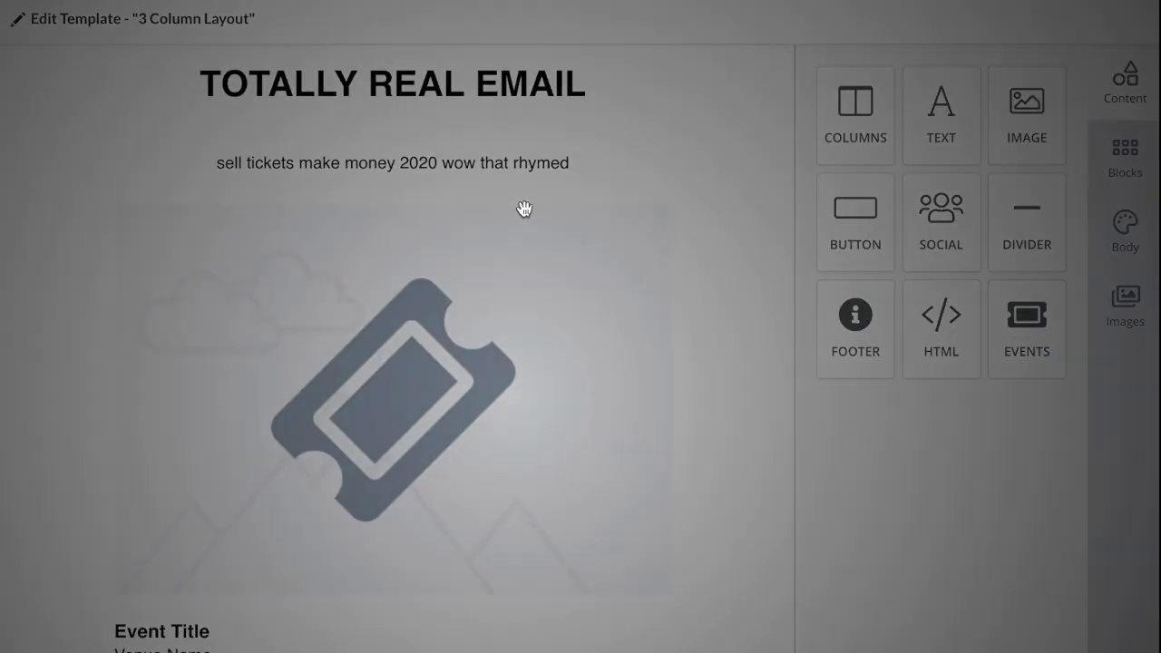
# Step: Set the Theory Of A Deadman event block's layout to Horizontal and review Event Title settings
pyautogui.click(393, 399)
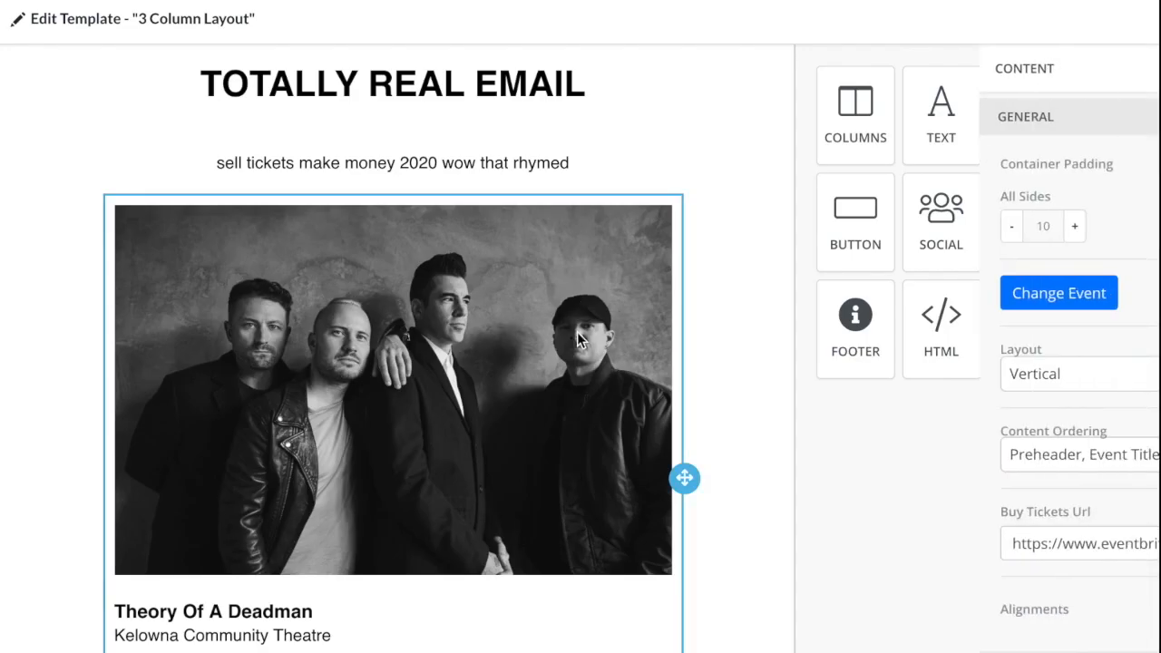
pyautogui.click(1078, 373)
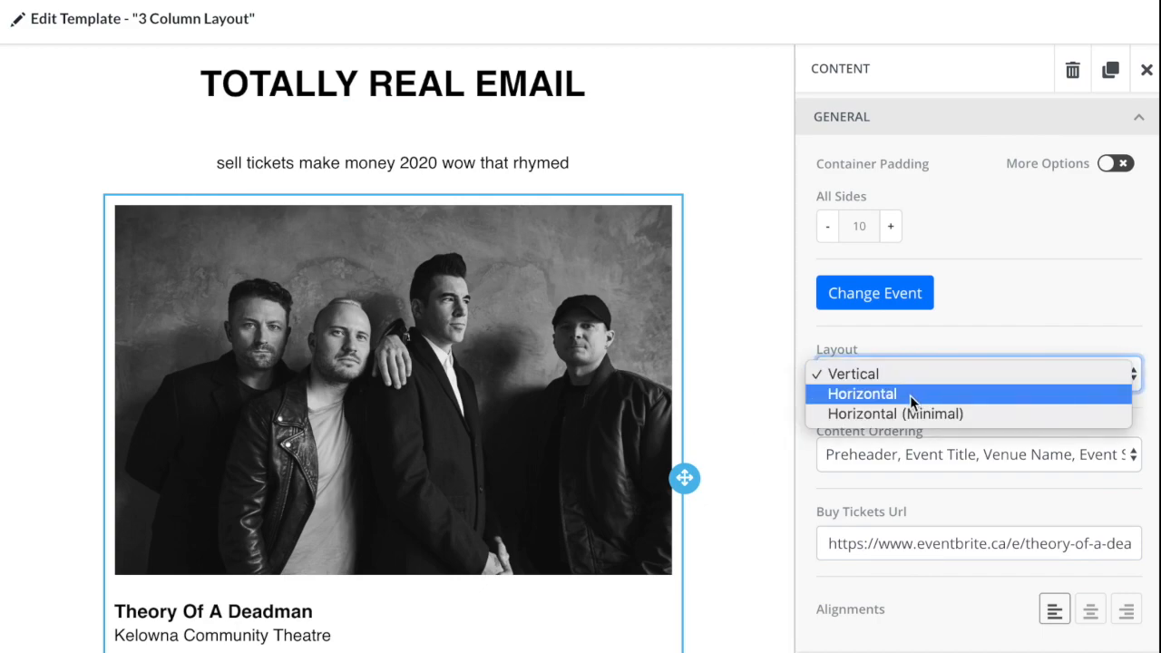
pyautogui.click(861, 393)
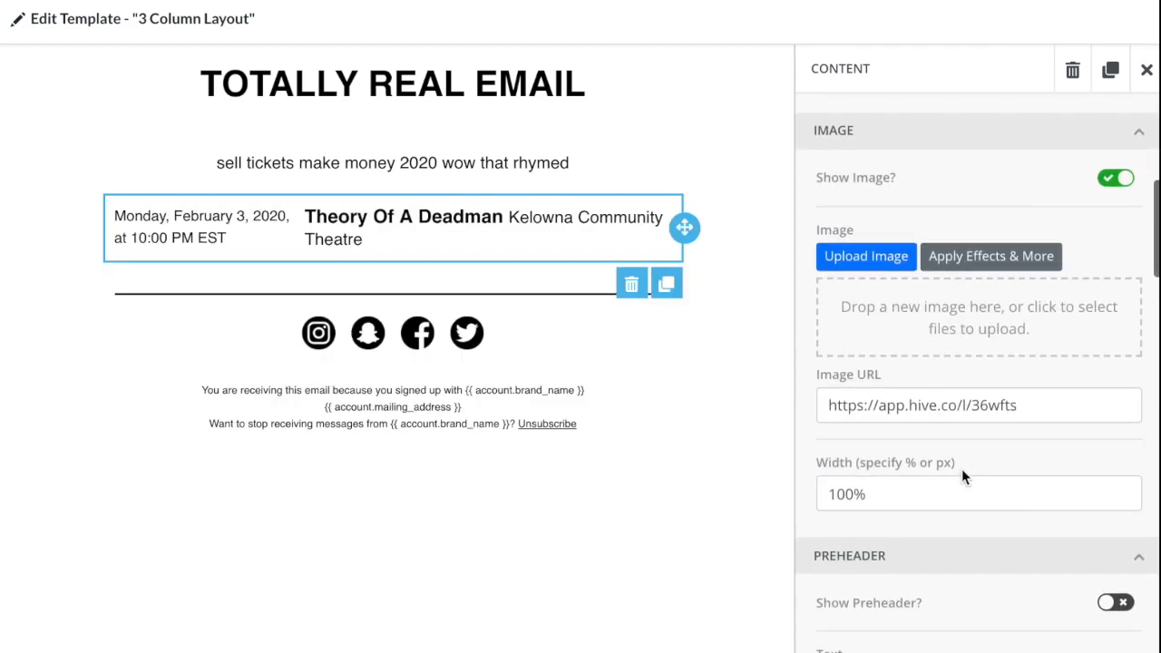
pyautogui.scroll(-3)
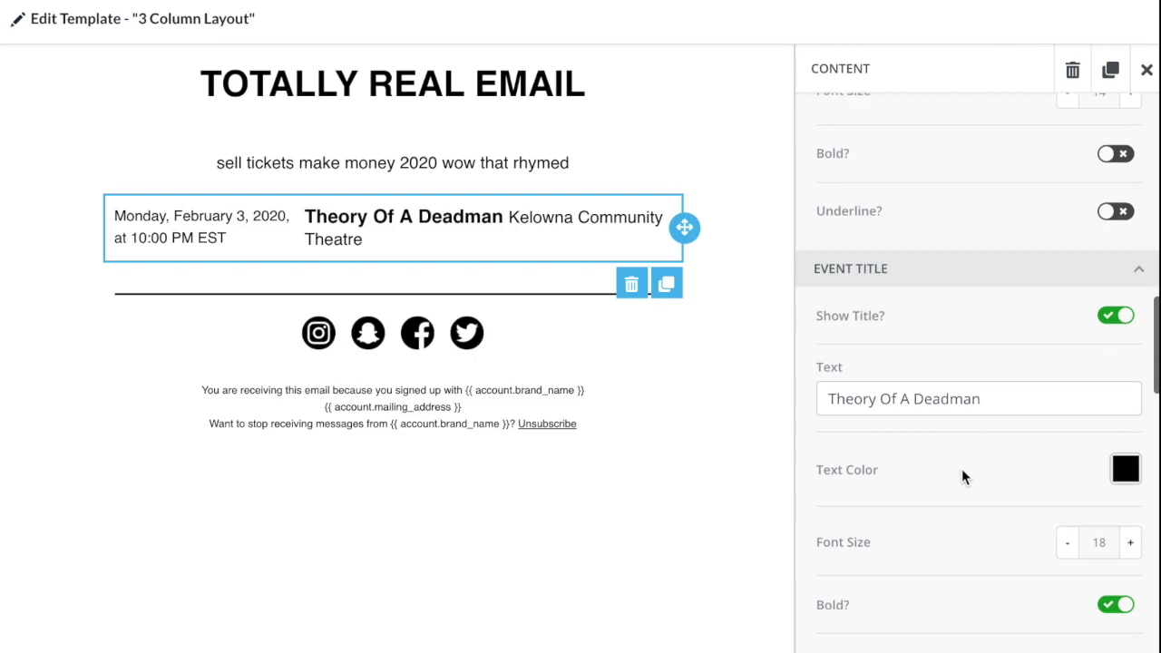
pyautogui.click(1125, 469)
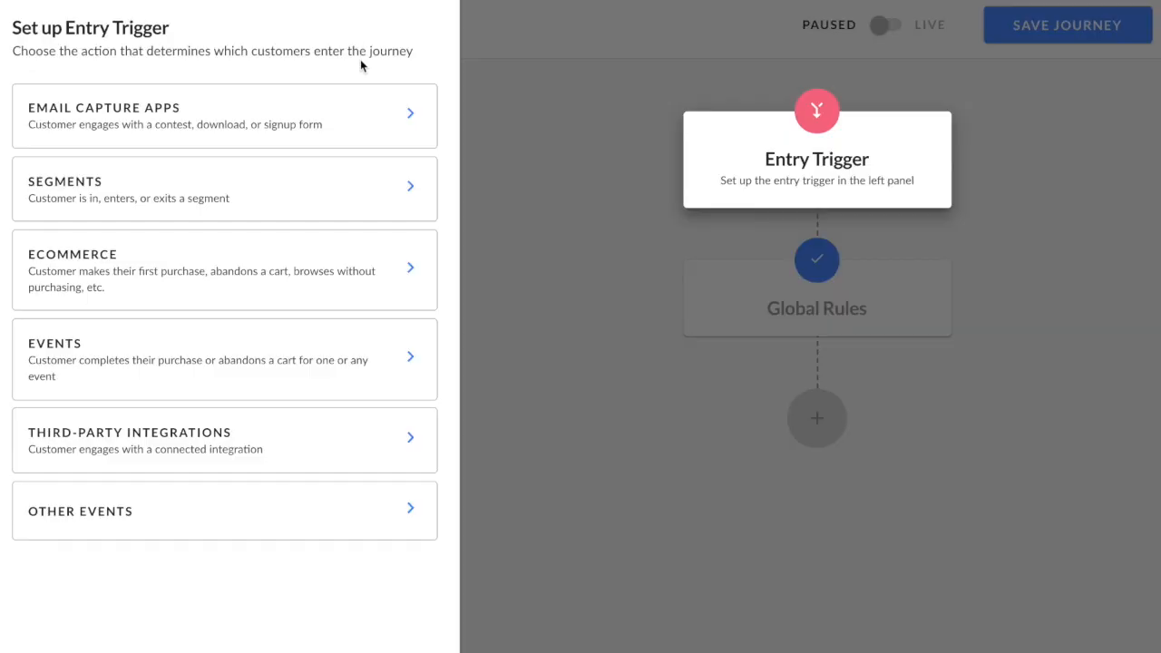
# Step: List the Events entry triggers, including abandoned and completed ticketing orders
pyautogui.click(224, 359)
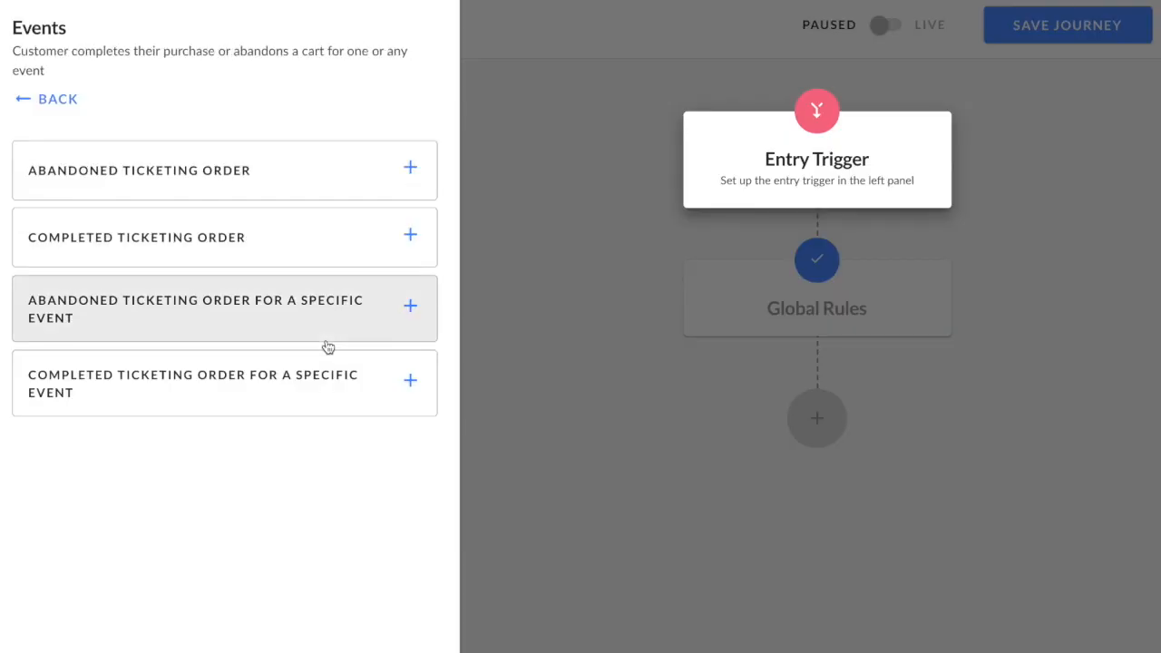
pyautogui.moveTo(331, 186)
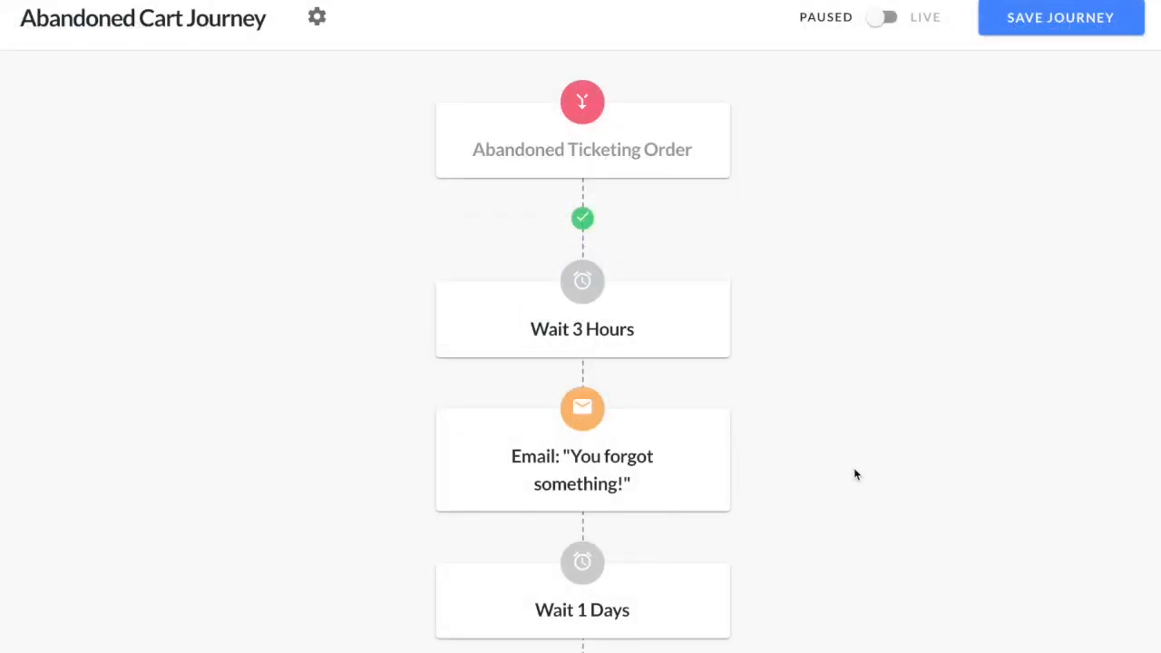
pyautogui.scroll(-3)
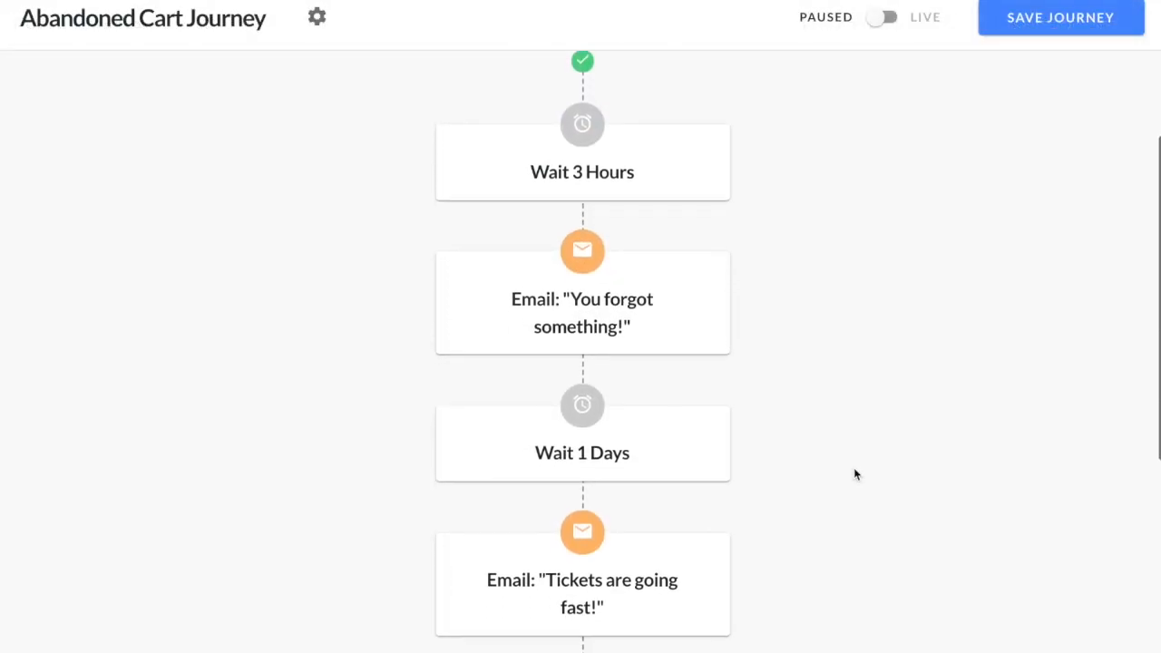